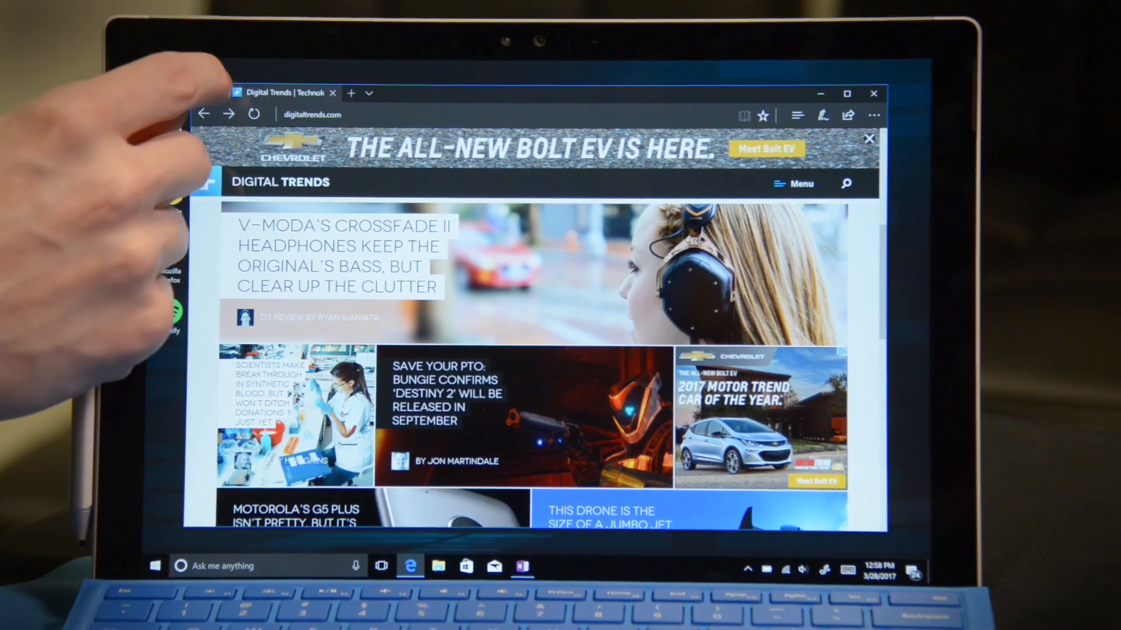
- Set the Digital Trends tab aside, leaving a blank new tab page
click(349, 93)
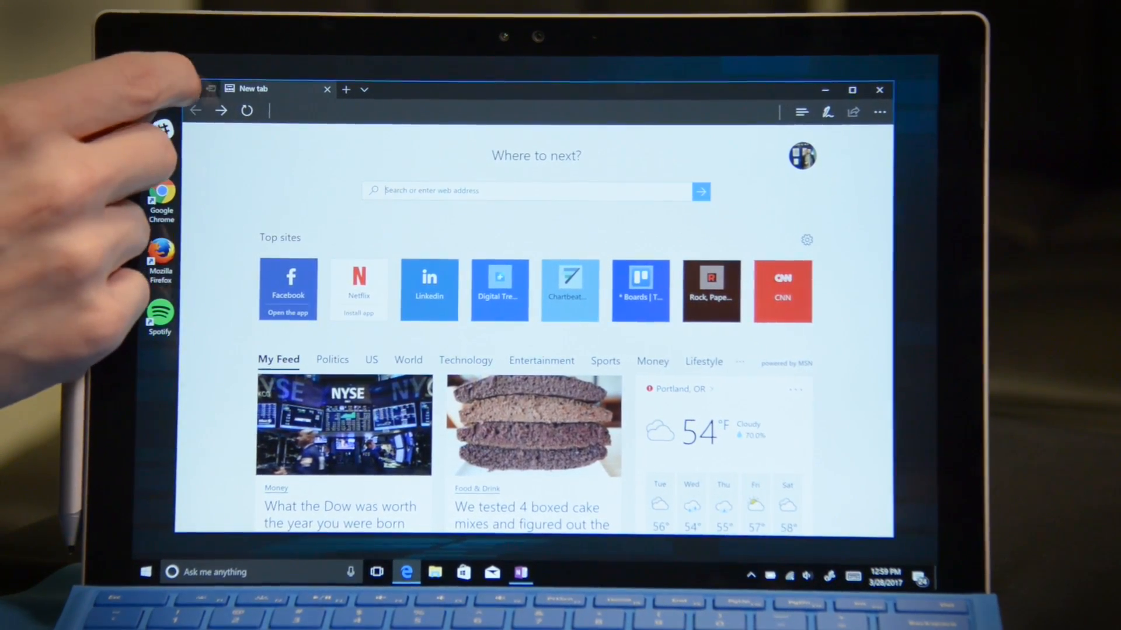
- Restore the two-tab group with PC Perspective and Kingsland Kitchen from the set-aside panel
click(210, 85)
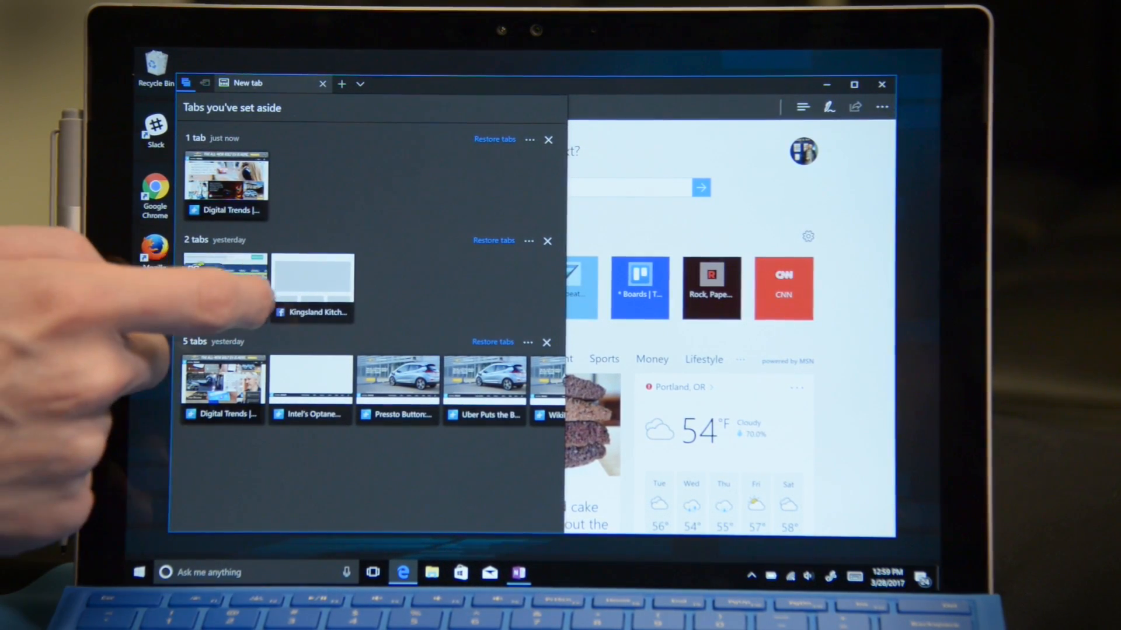
click(494, 240)
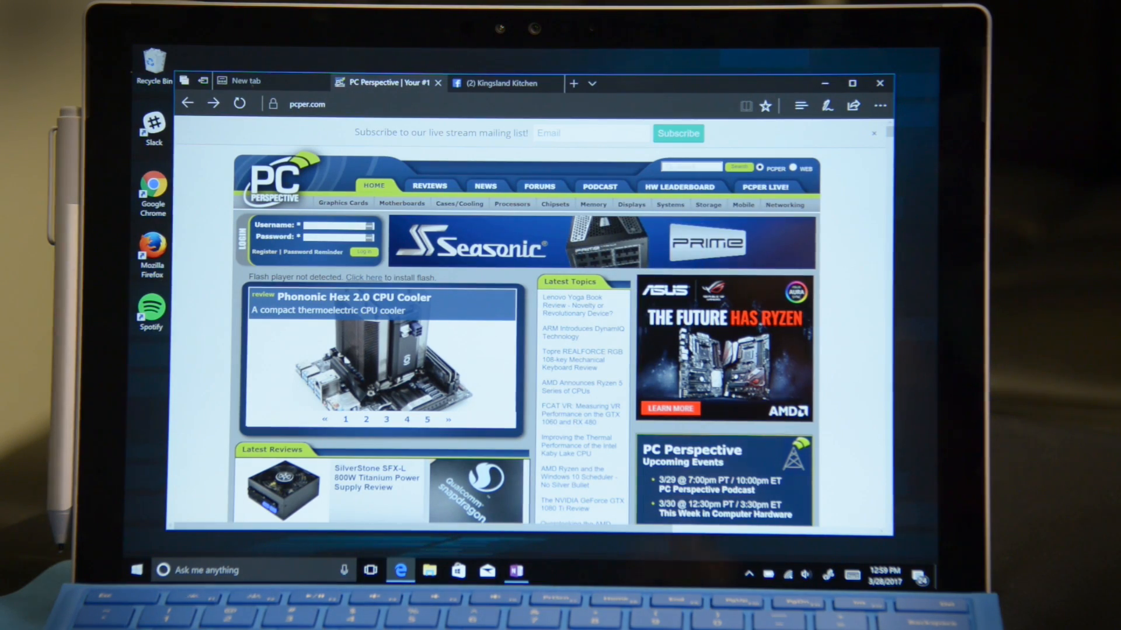
- Restore the Digital Trends group from the set-aside panel as a fourth tab
click(185, 83)
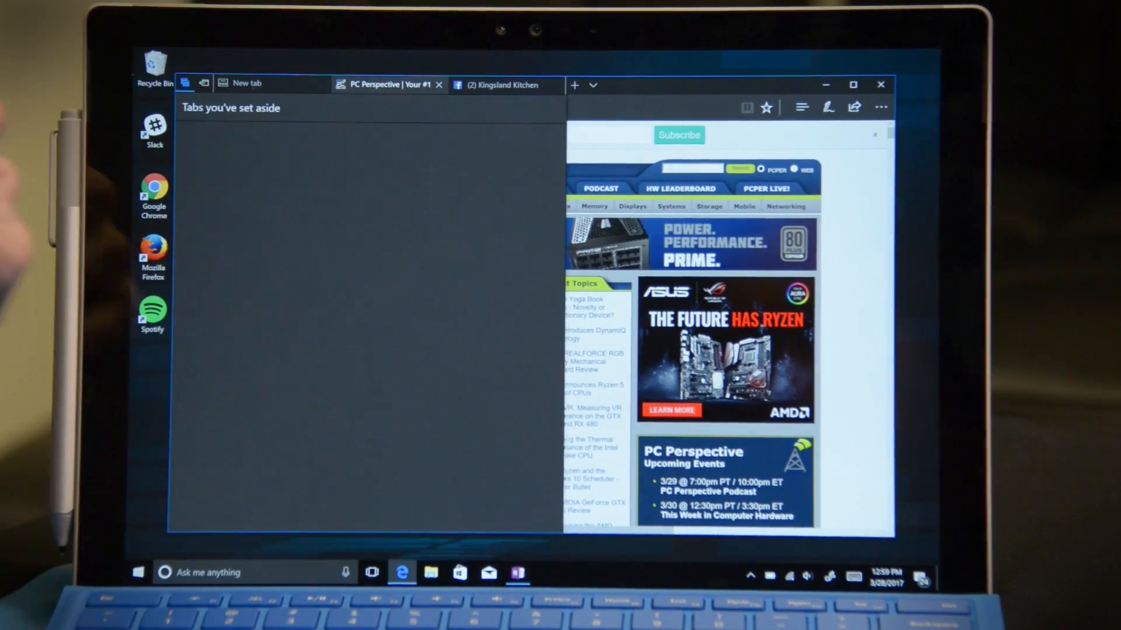
click(185, 83)
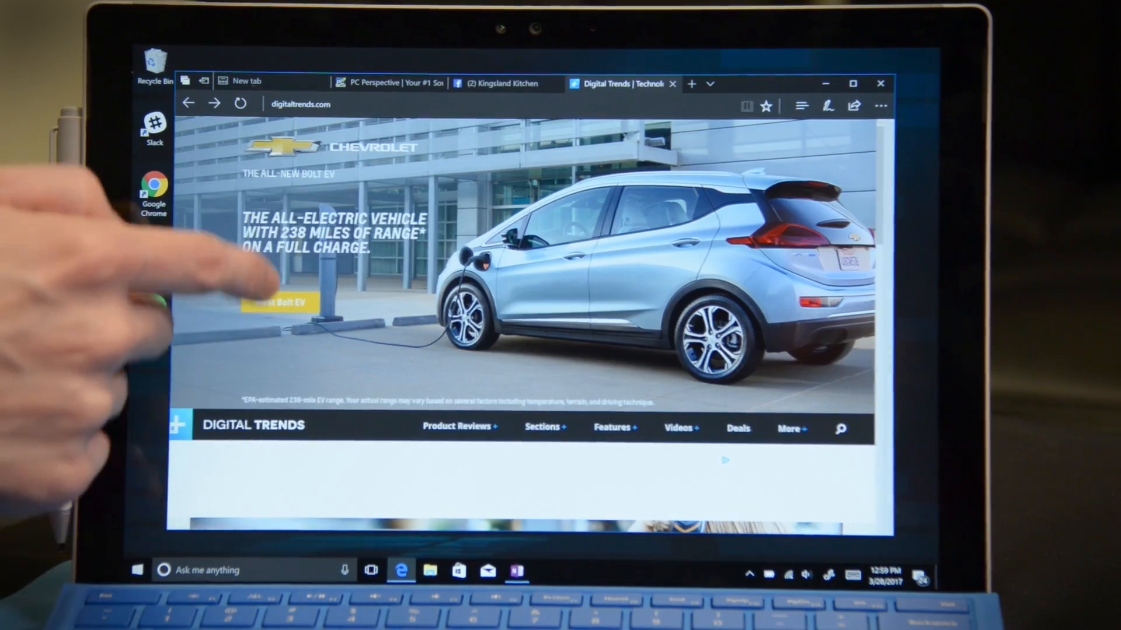
scroll(down, 3)
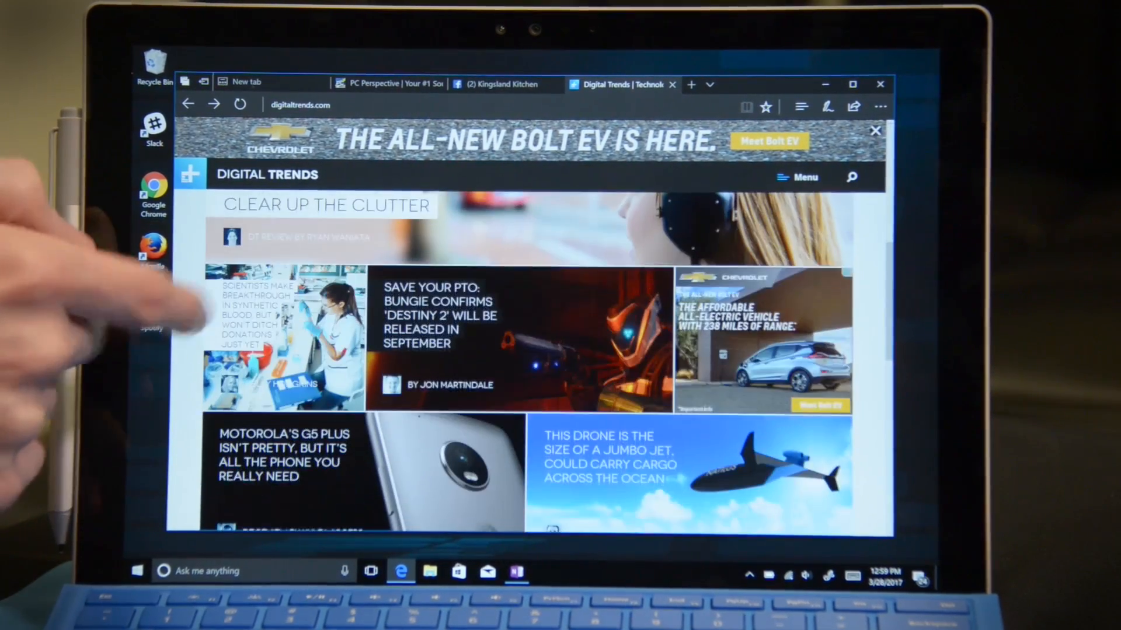